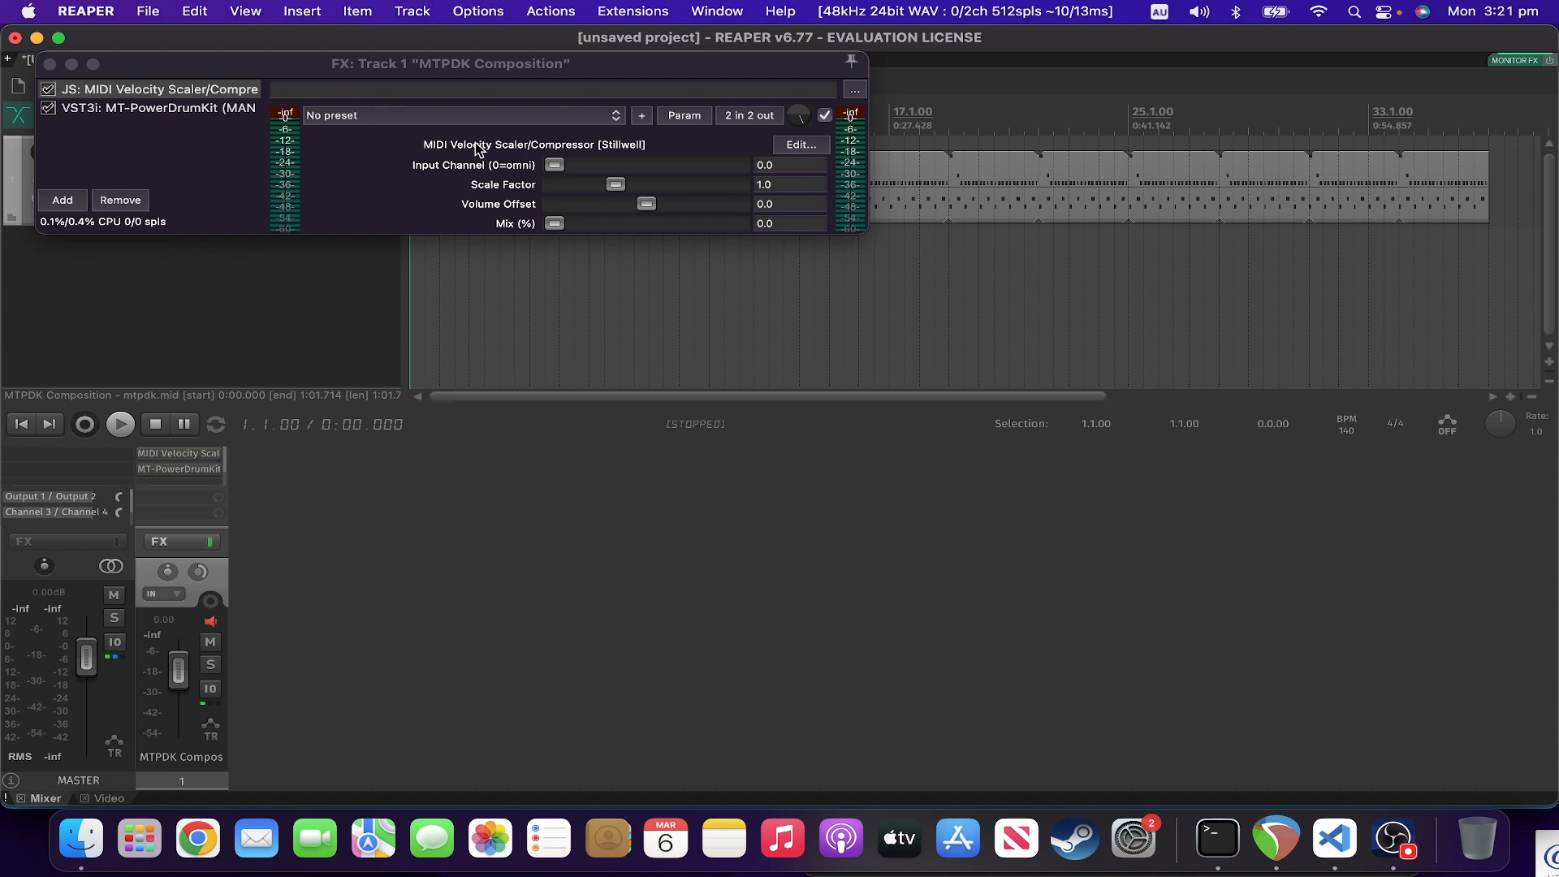
pyautogui.moveTo(619, 165)
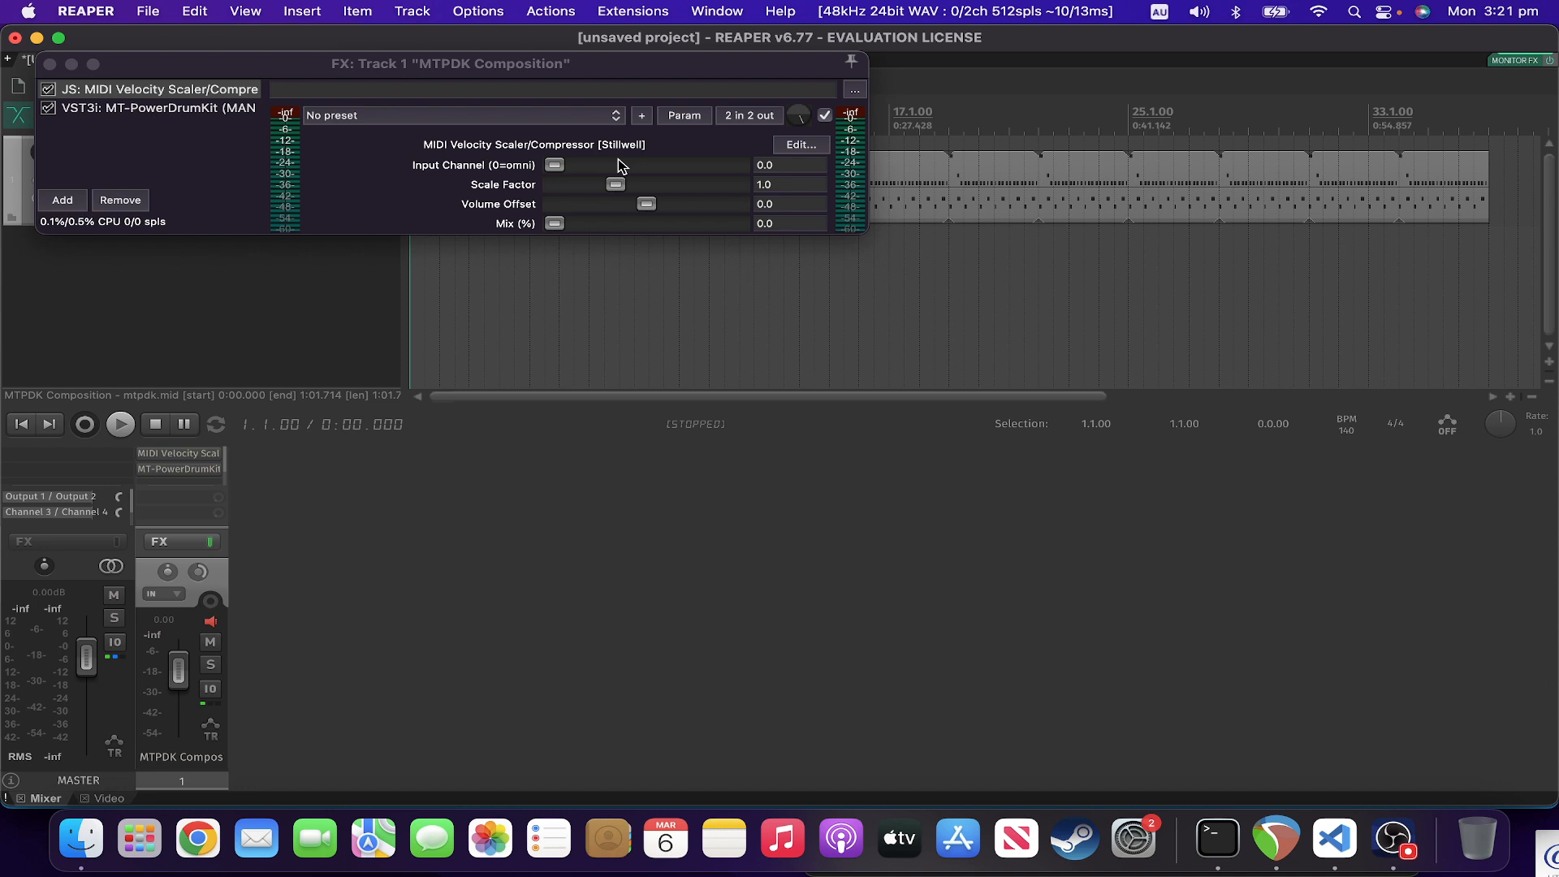
pyautogui.moveTo(592, 190)
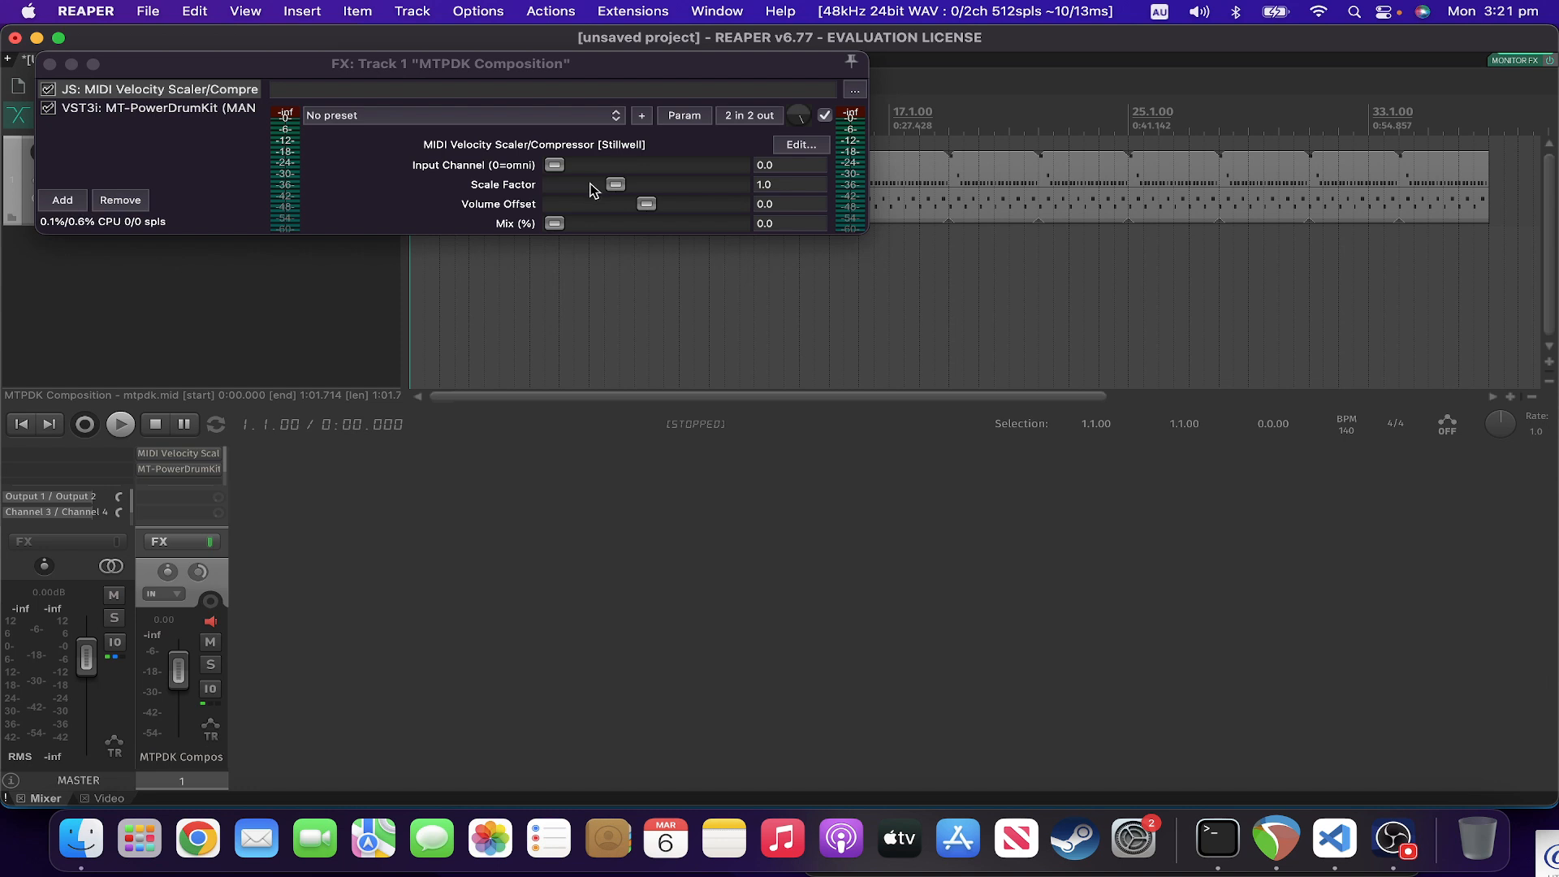
# Move the FX window down to reveal the MTPDK Composition drum track and start playback
pyautogui.moveTo(614, 184); pyautogui.dragTo(563, 184)
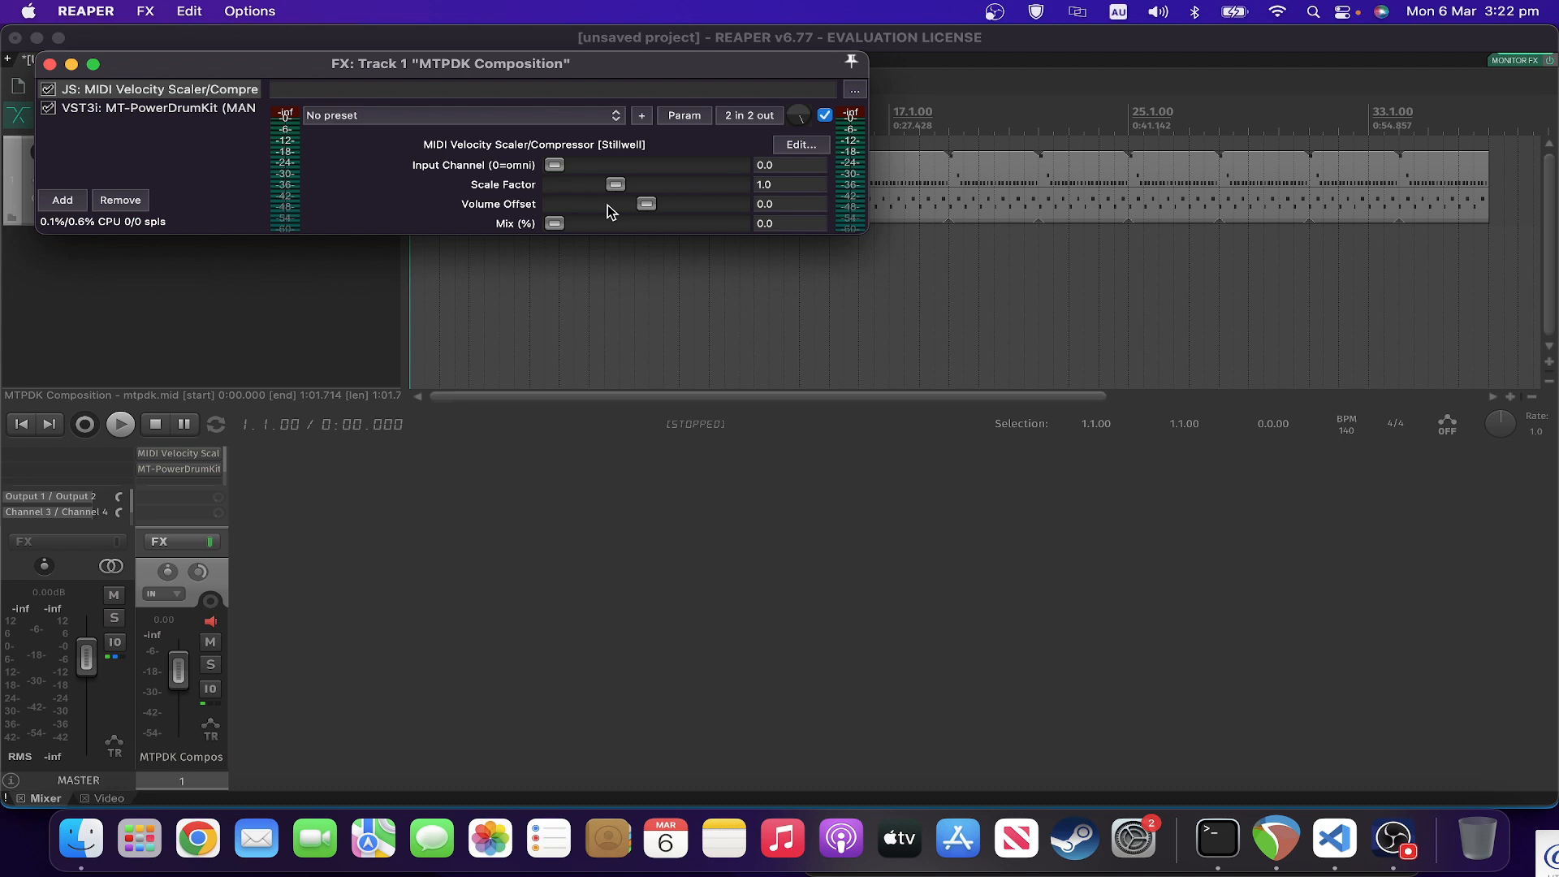
pyautogui.moveTo(295, 94)
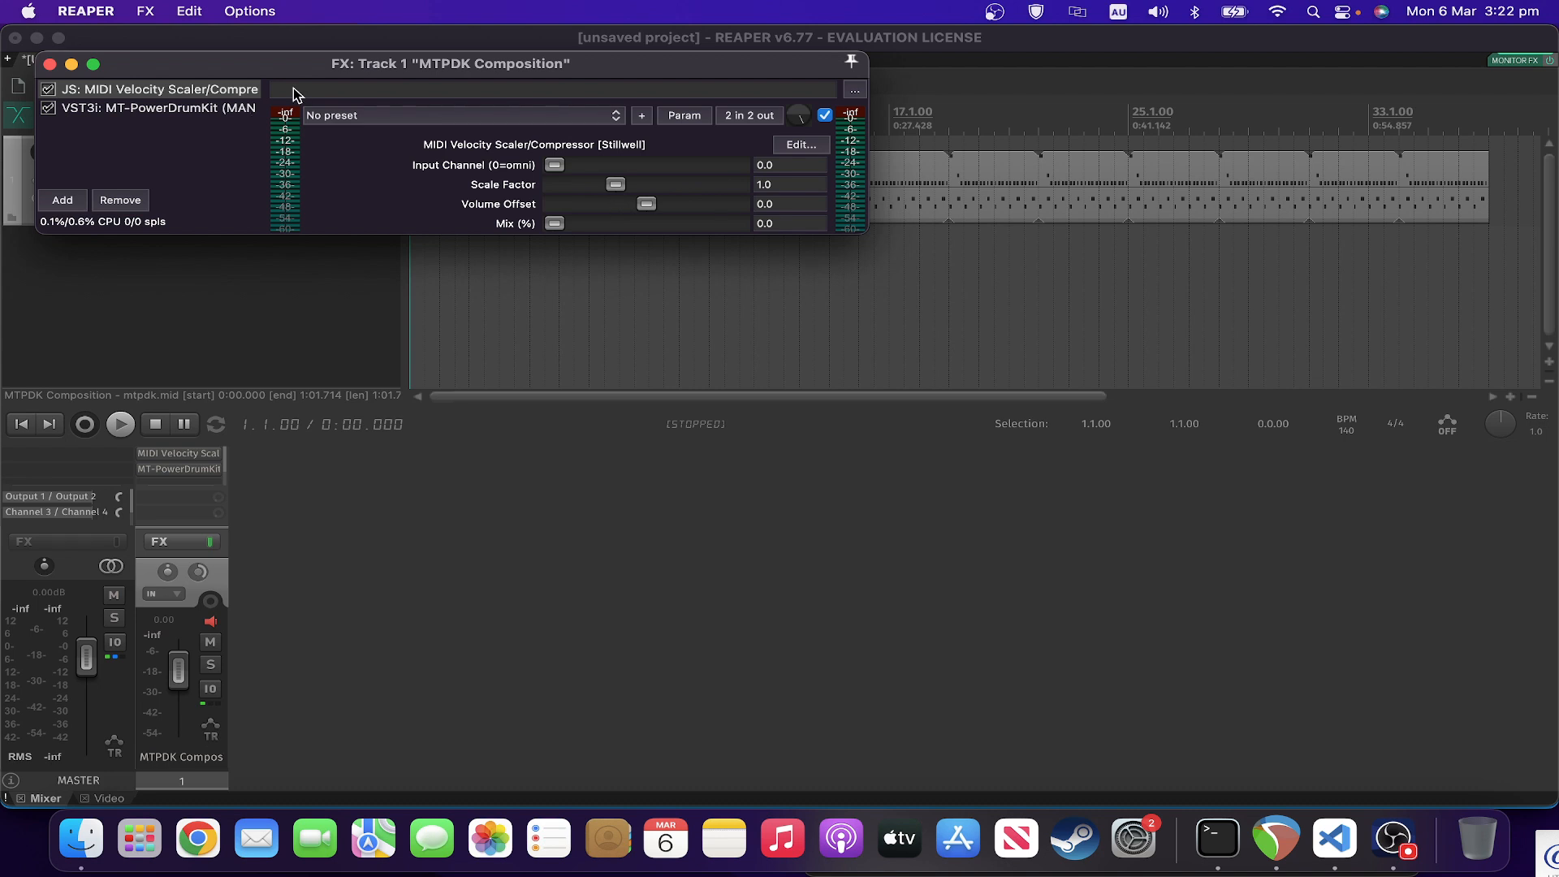
pyautogui.moveTo(449, 62); pyautogui.dragTo(467, 195)
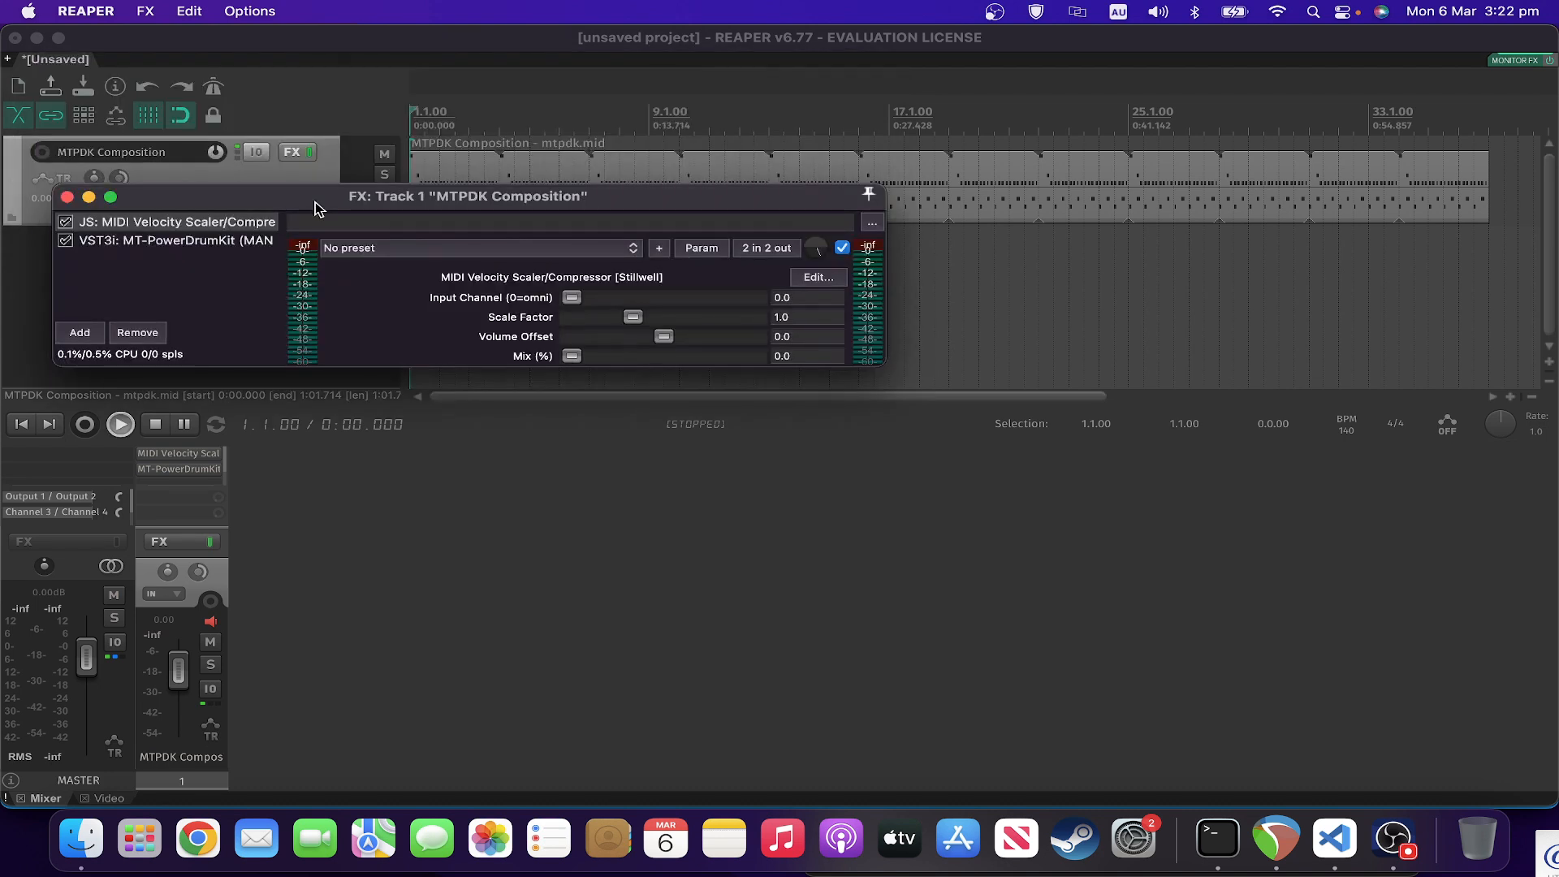
pyautogui.click(119, 423)
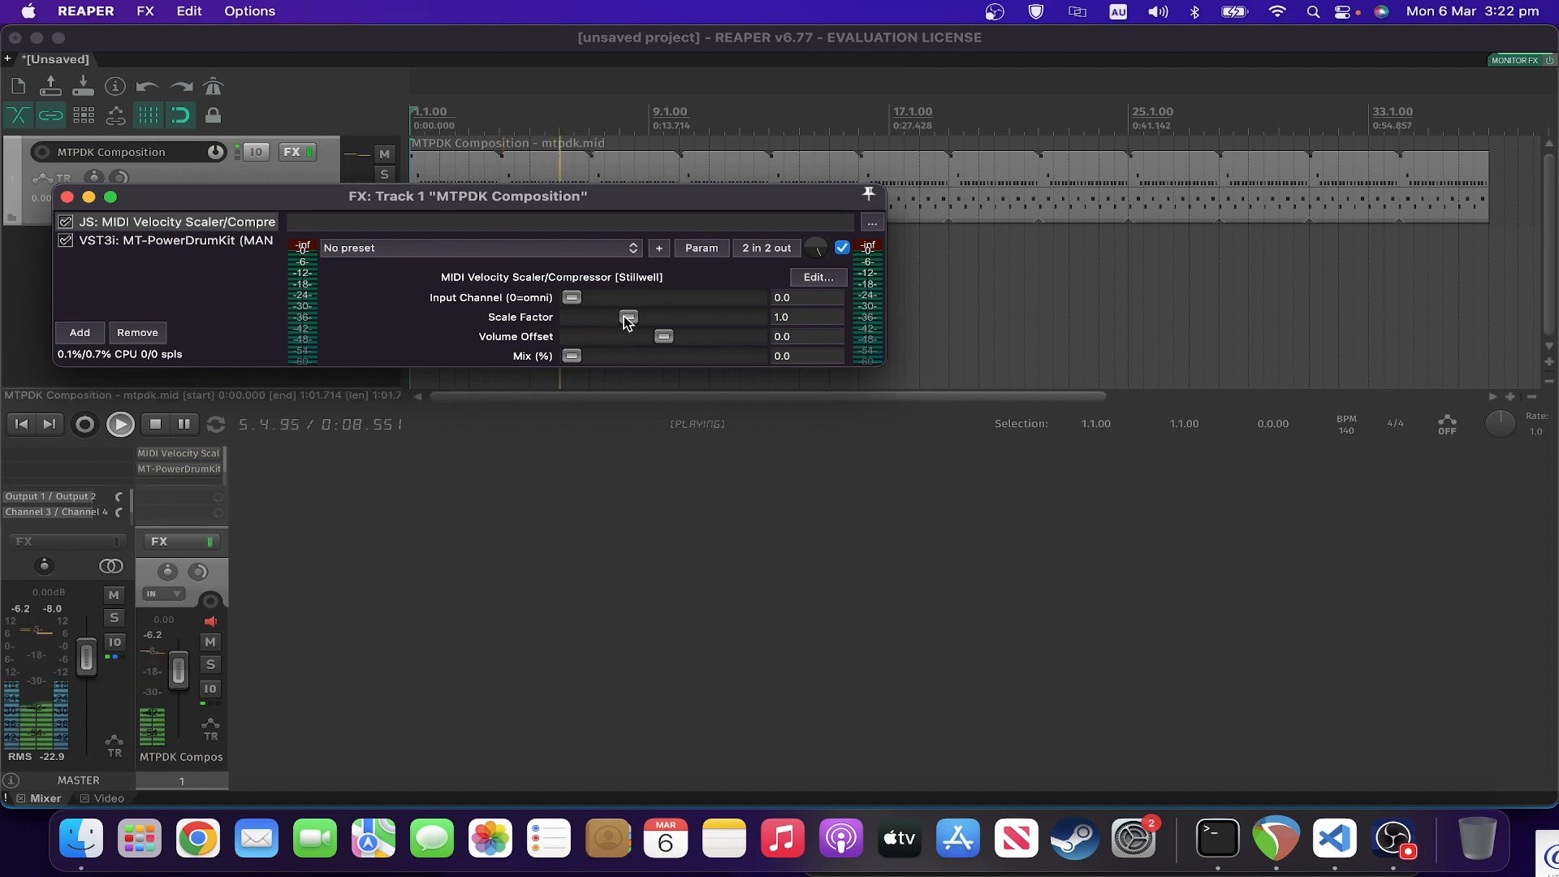
# Drag the Scale Factor slider from 1.0 through 0.66 and 0.63 to 0.3 while listening
pyautogui.moveTo(628, 318); pyautogui.dragTo(611, 317)
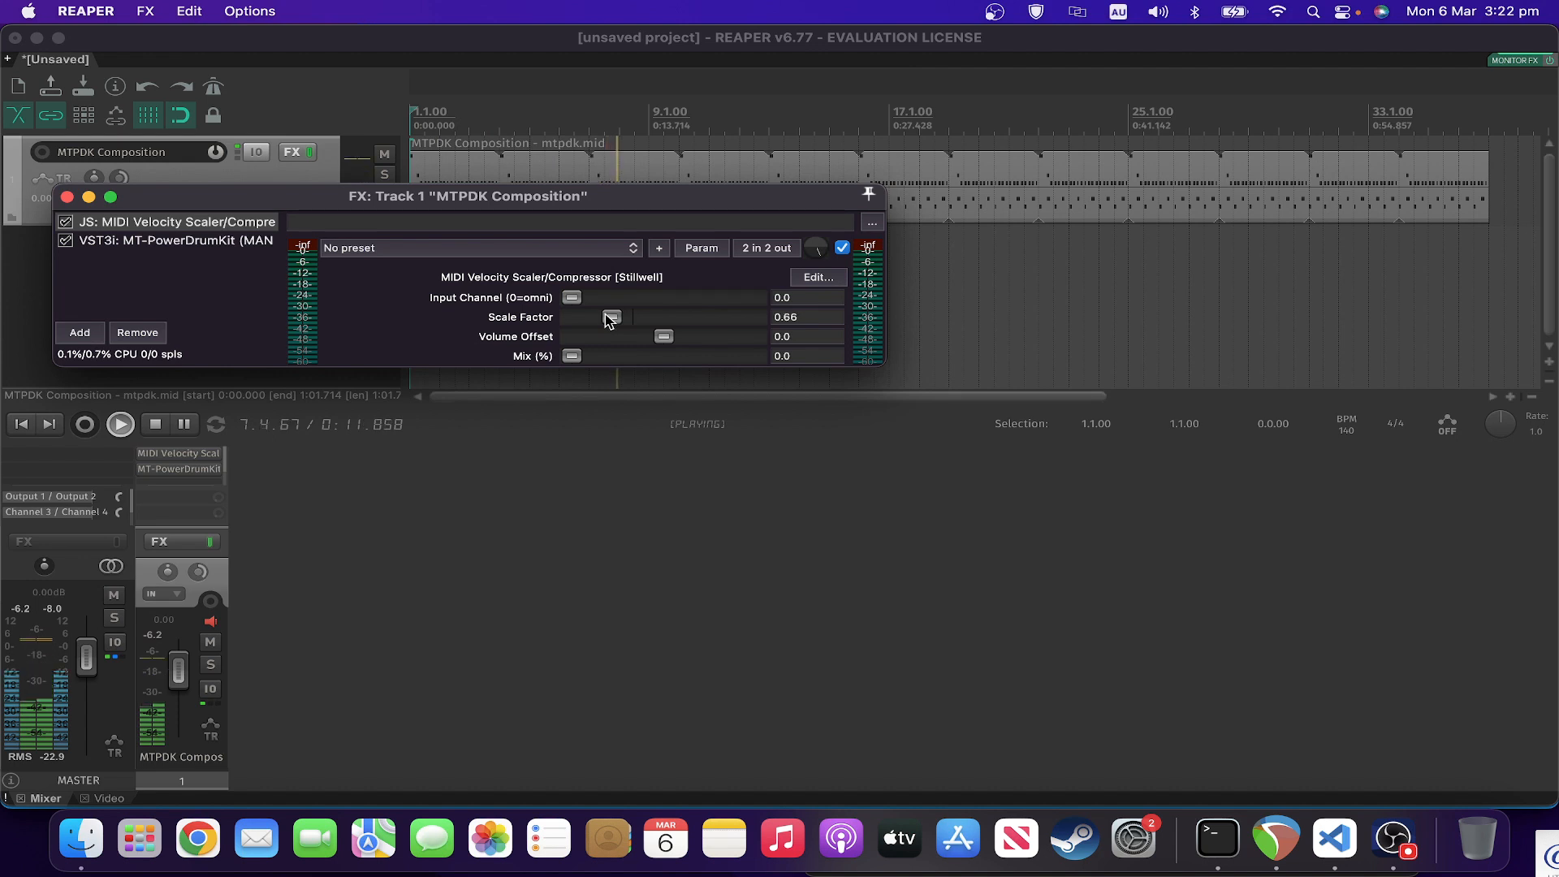
pyautogui.moveTo(611, 317); pyautogui.dragTo(606, 317)
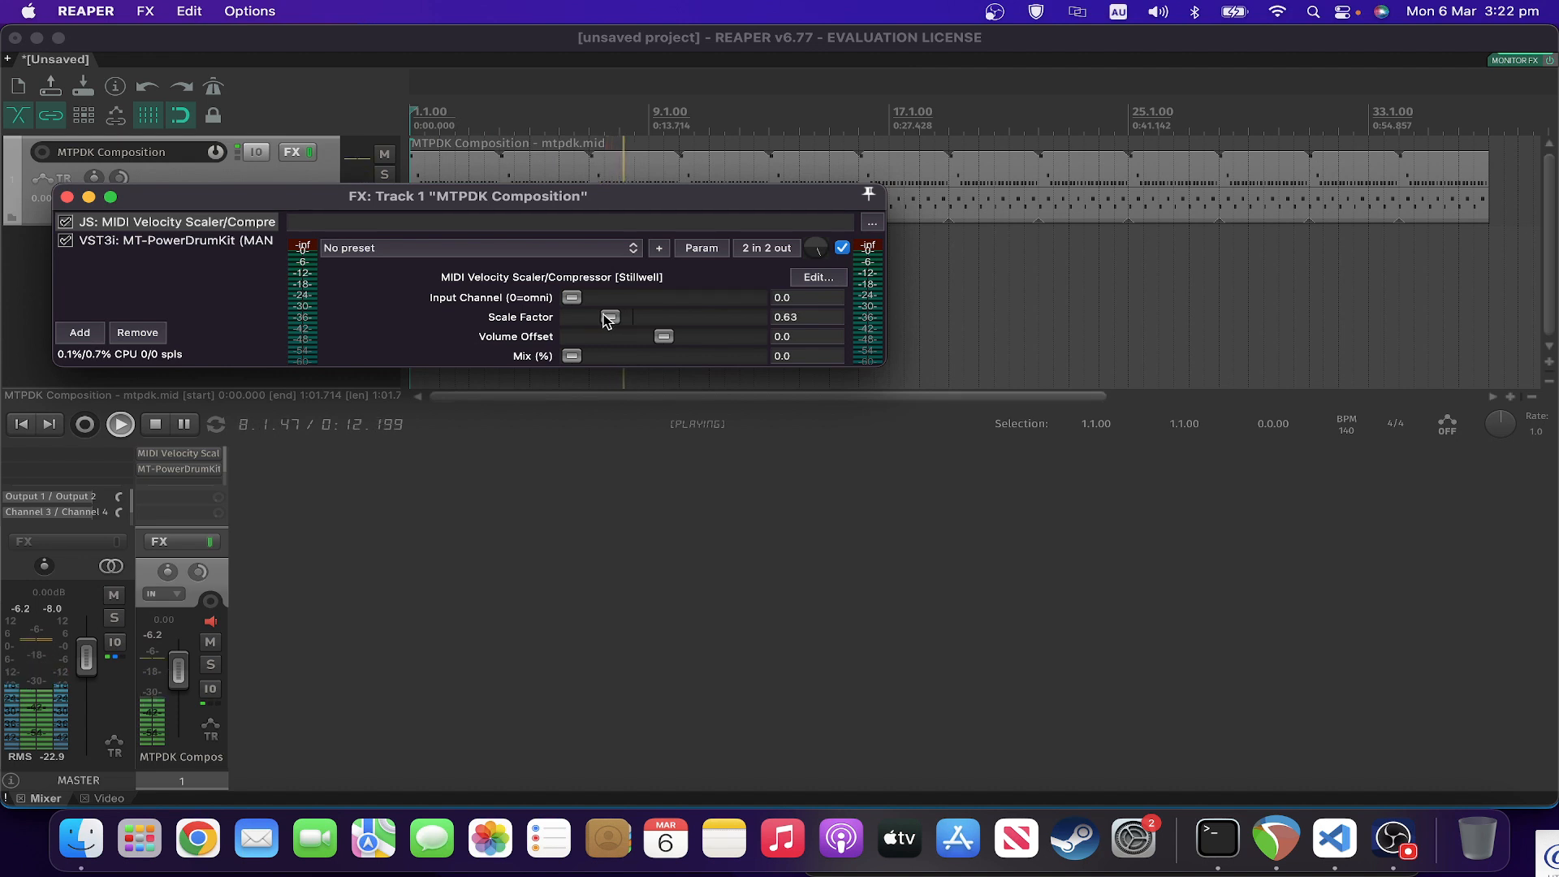
pyautogui.moveTo(608, 316); pyautogui.dragTo(586, 316)
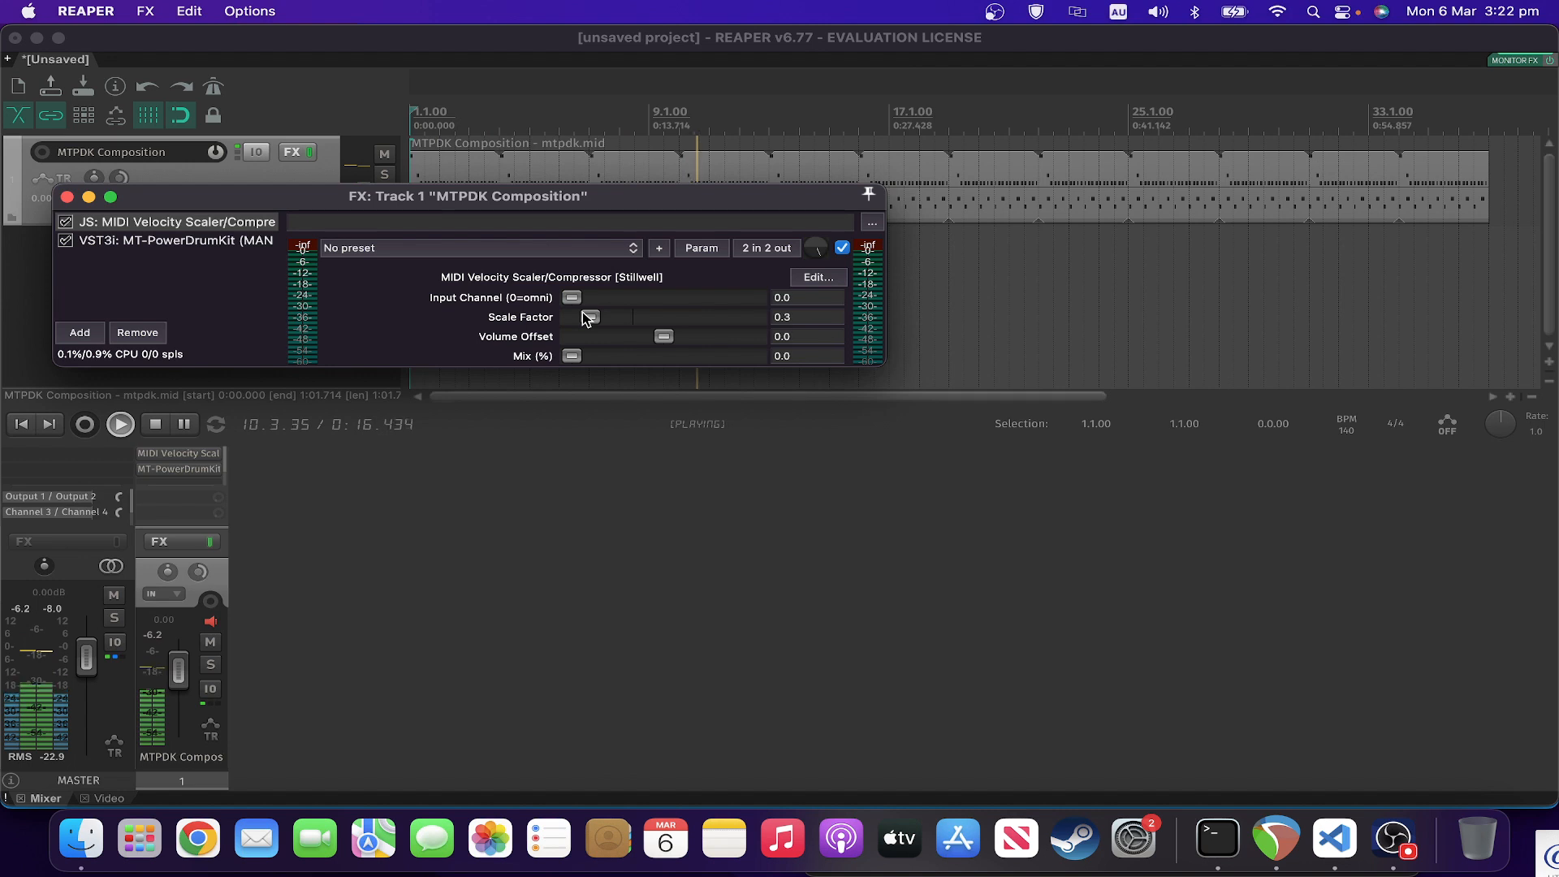
pyautogui.moveTo(586, 316); pyautogui.dragTo(599, 316)
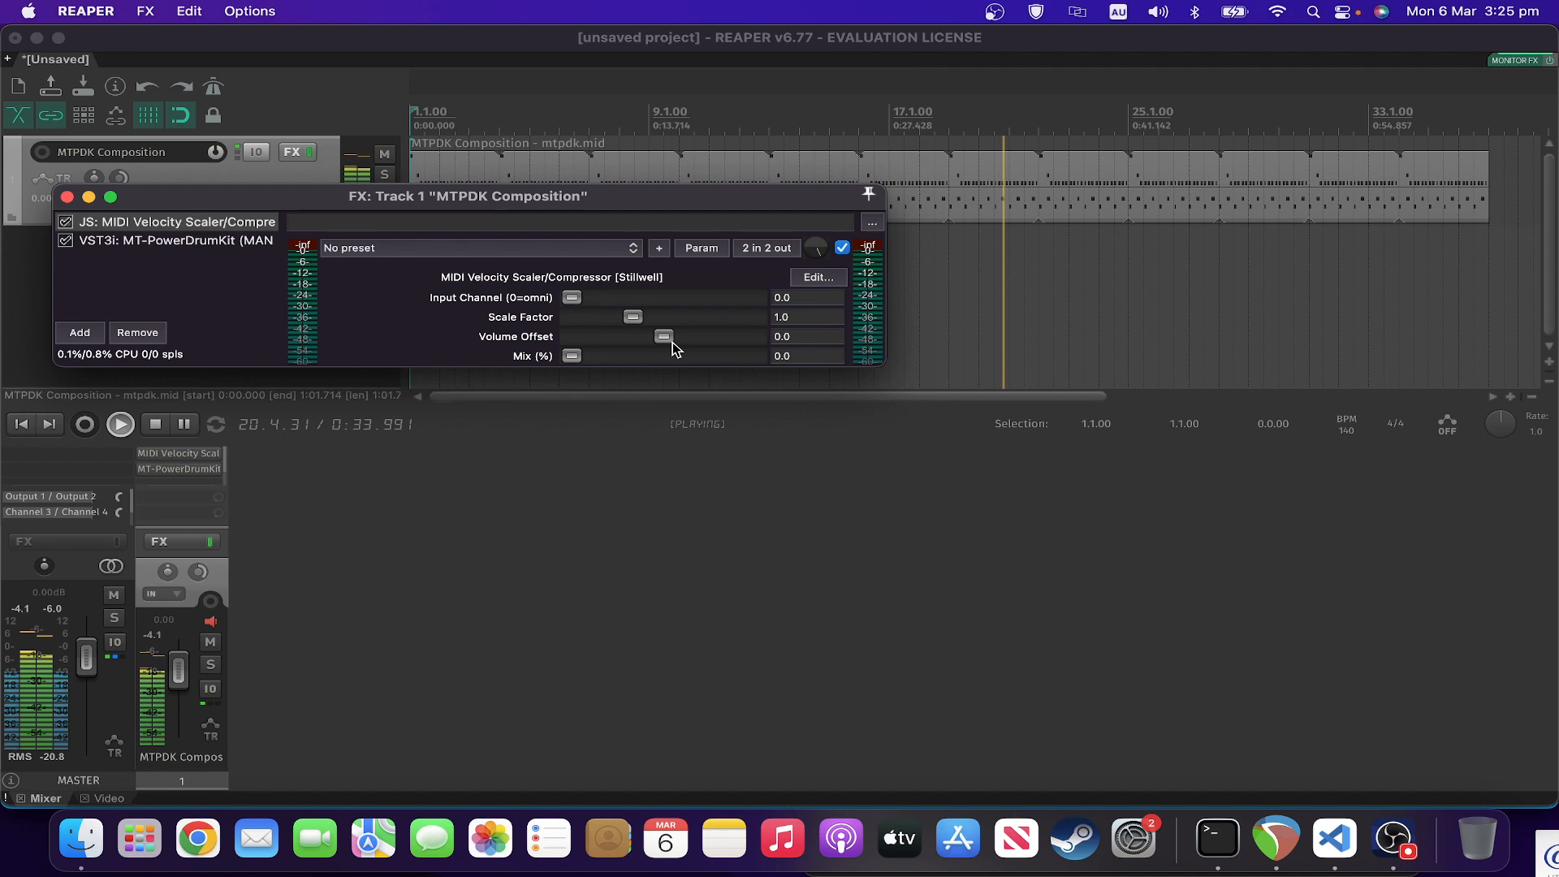
# Stop drum playback with the Scale Factor back at 1.0
pyautogui.click(154, 424)
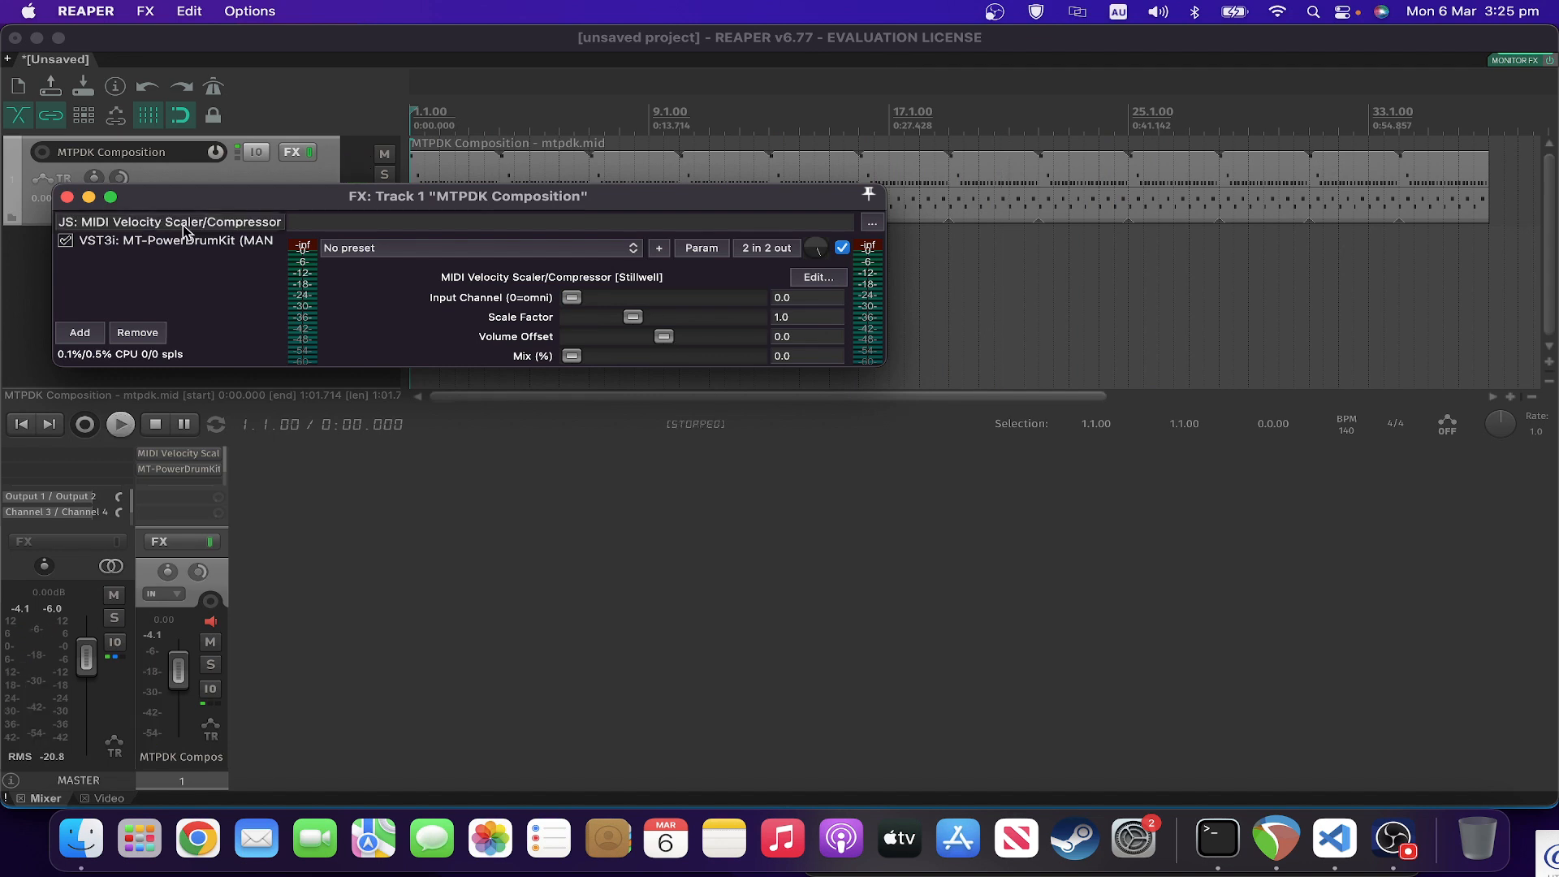